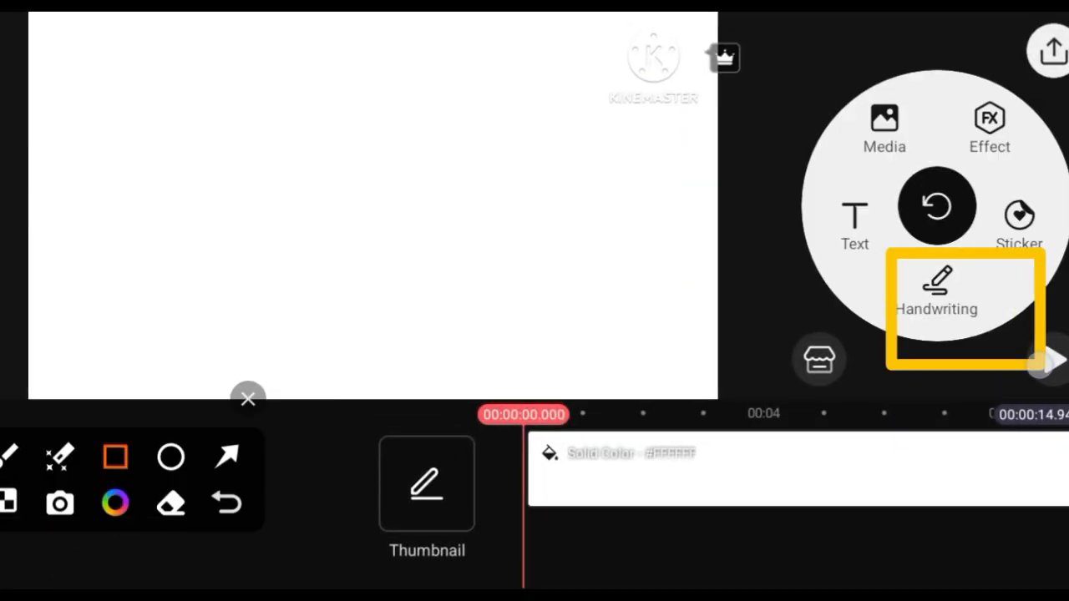
Step: Add a handwriting layer and draw a hollow black rectangle border around the frame
left_click(936, 297)
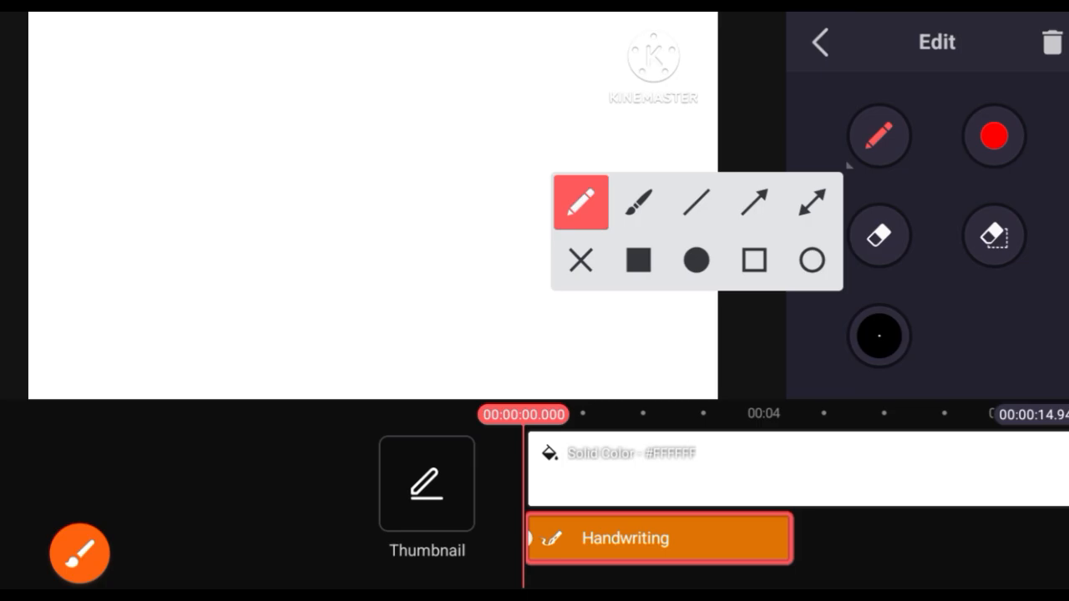
left_click(754, 260)
type("LOGO")
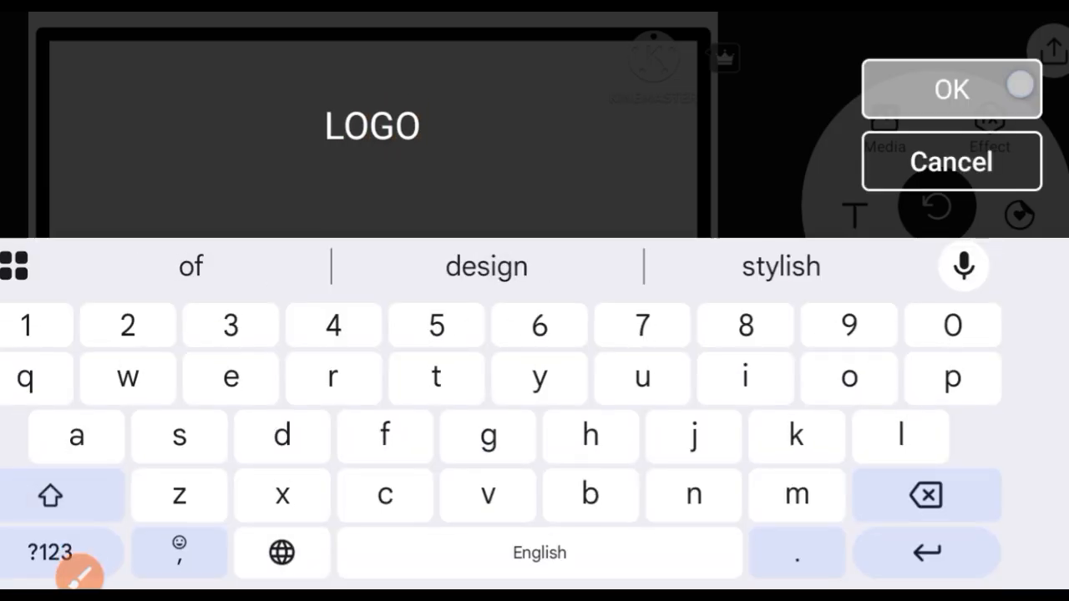
Step: Confirm the LOGO text layer and bring up its font choices
left_click(951, 90)
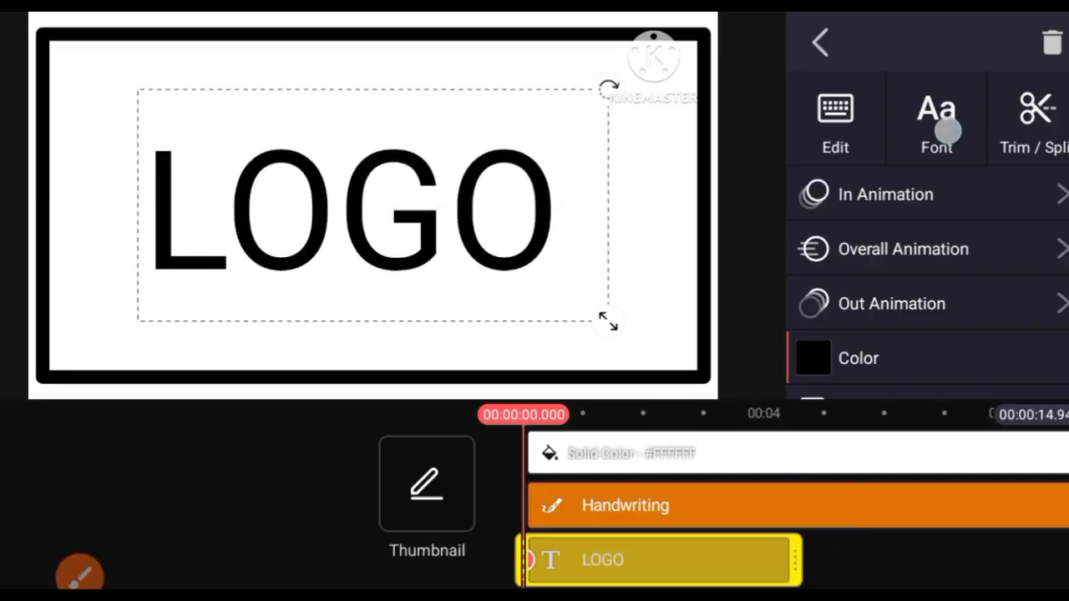
left_click(935, 117)
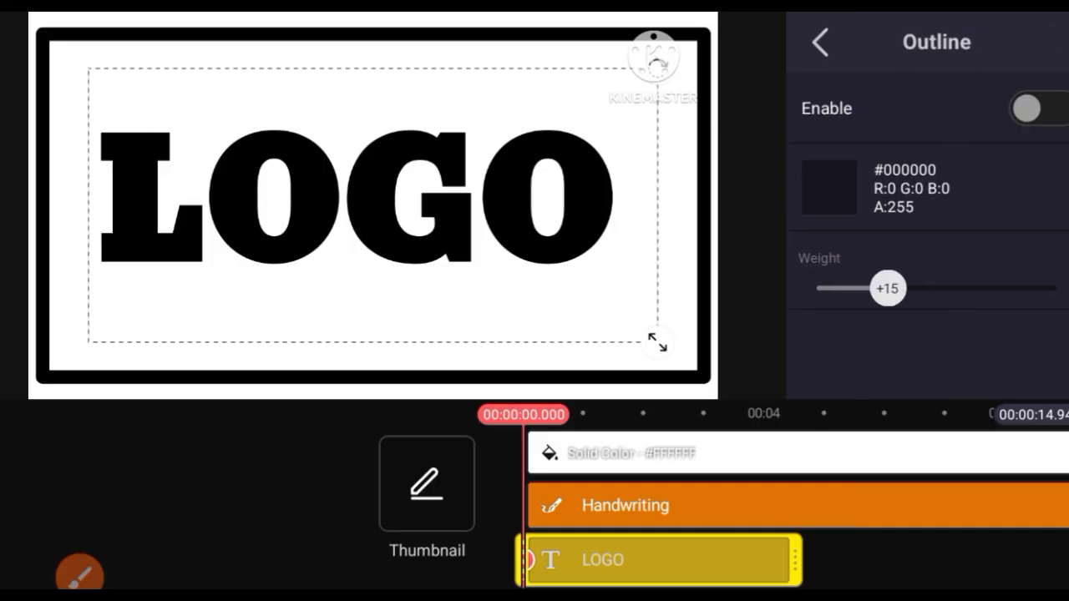
Step: Turn on an outline and a glow around the LOGO letters
left_click(1027, 108)
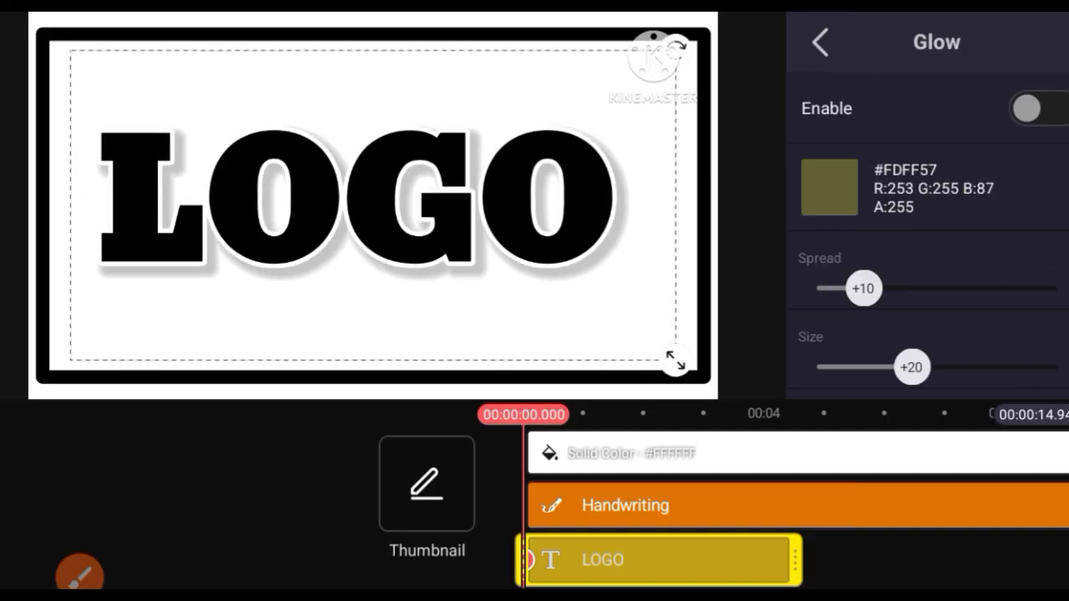
left_click(819, 41)
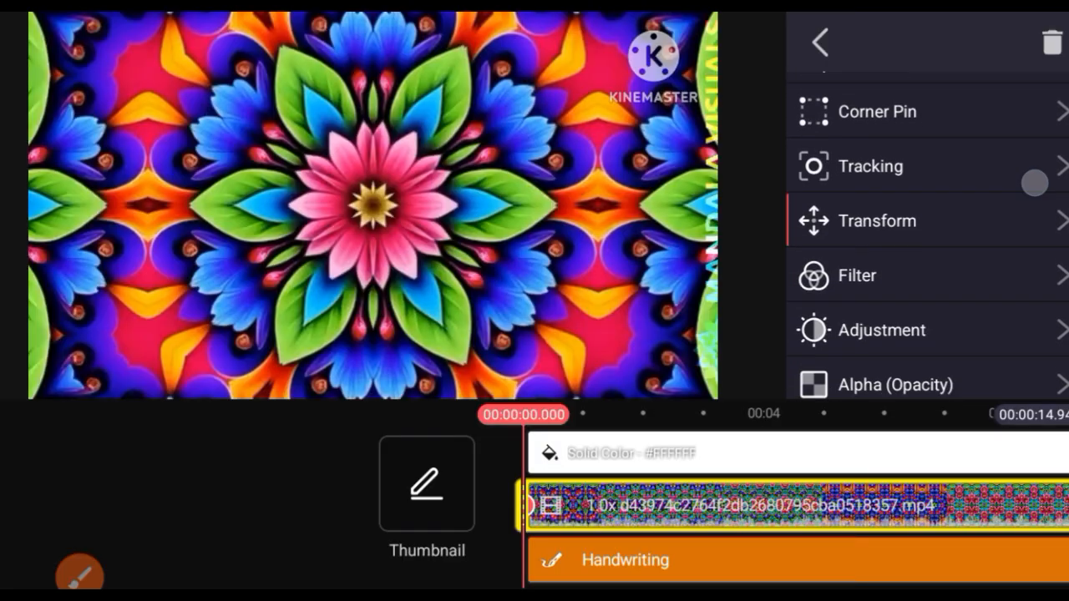
Step: Scroll the blending options so the mandala clip shows through the LOGO letters
scroll("down", 3)
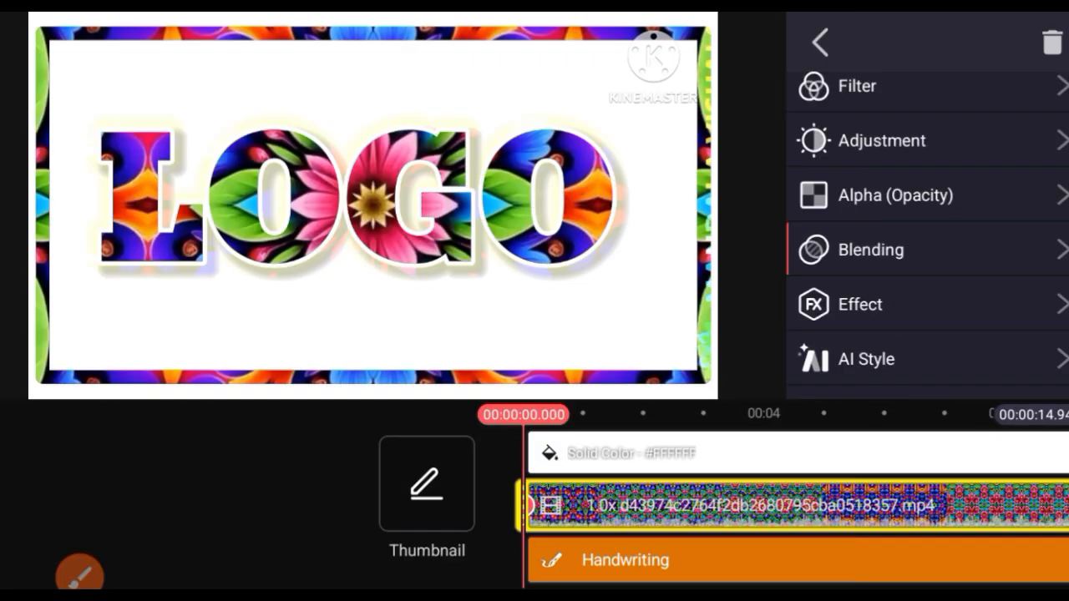